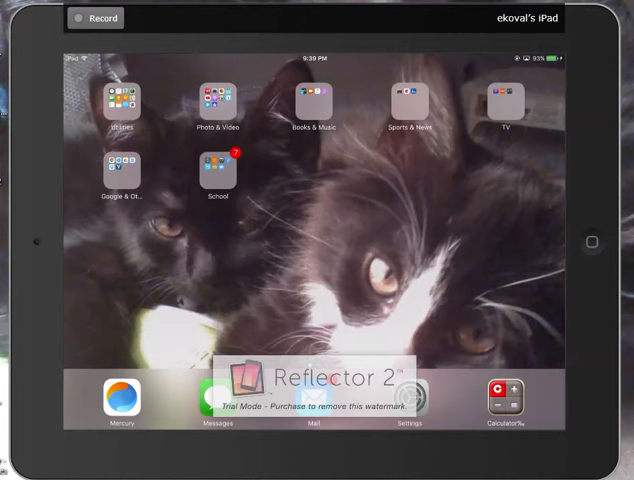
Step: Launch Explain Everything and dismiss the Latest news screen to reach the projects list
left_click(215, 175)
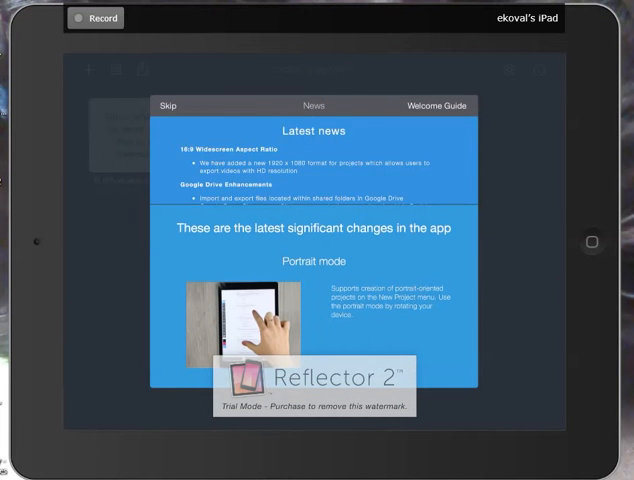
left_click(167, 105)
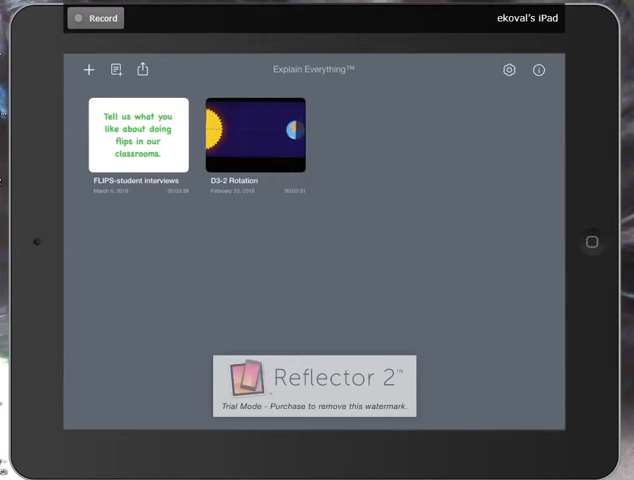
Step: Create a new project from the black landscape colour template
left_click(88, 70)
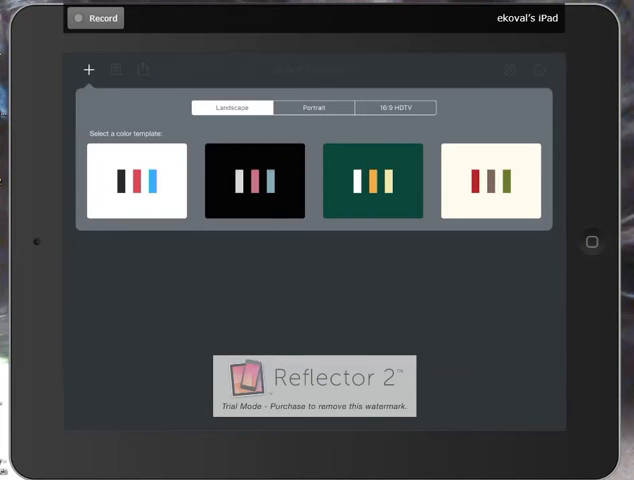
left_click(254, 180)
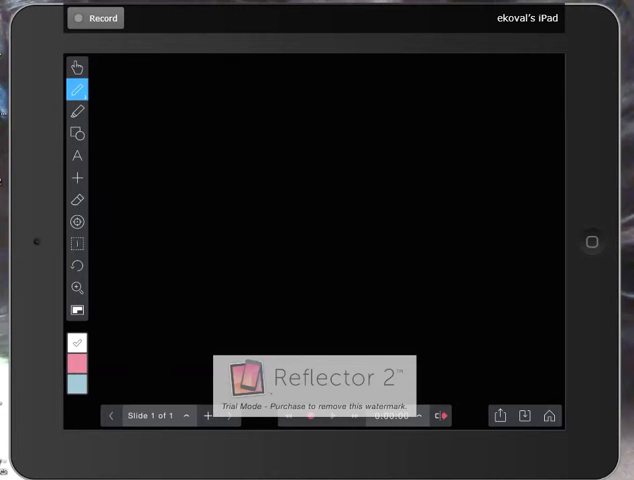
Step: Add a text box reading 'This is how to use Explain Everything.' in white
left_click(77, 155)
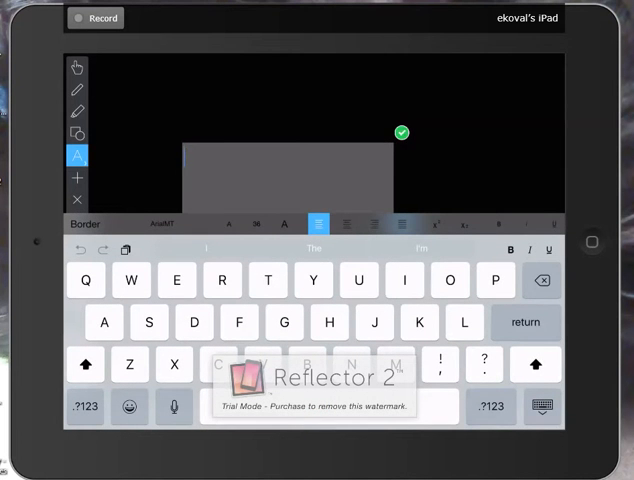
type("This is how to use Explain")
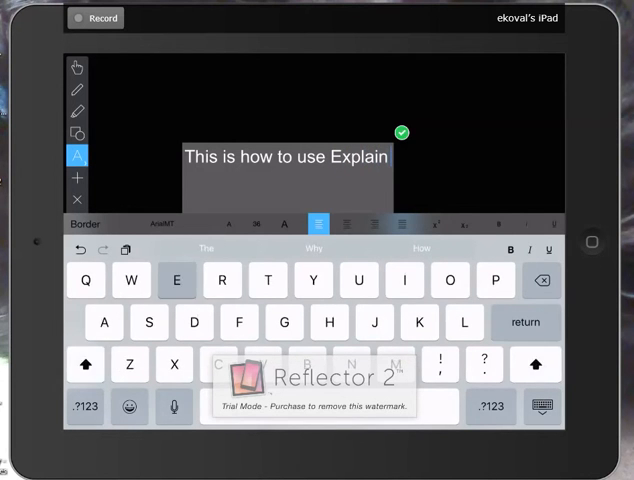
type("Everything.")
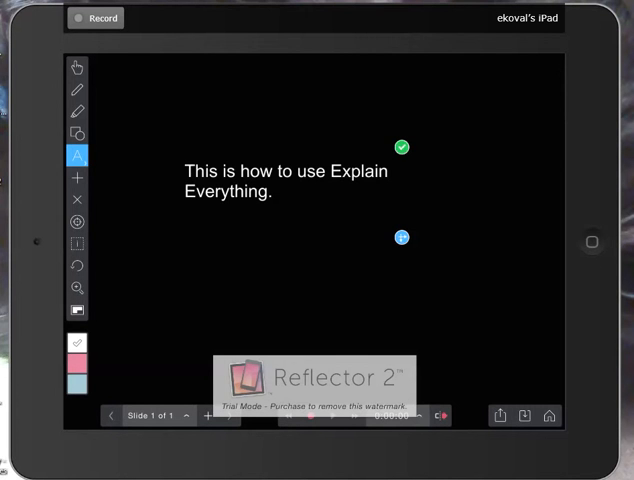
Step: Raise the slide text's font size to 60 so it wraps over two lines
left_click(76, 155)
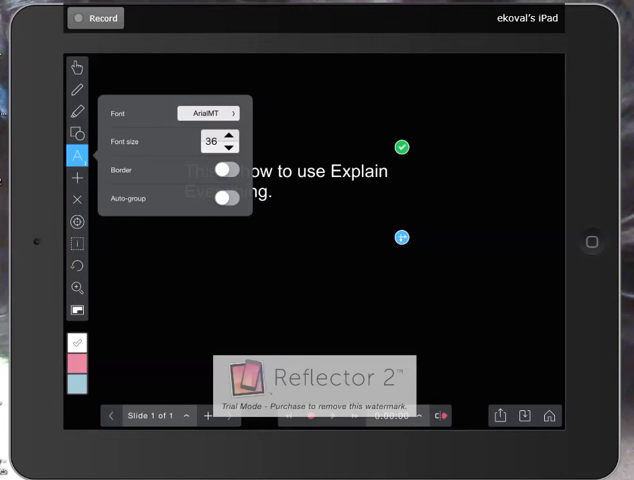
left_click(232, 135)
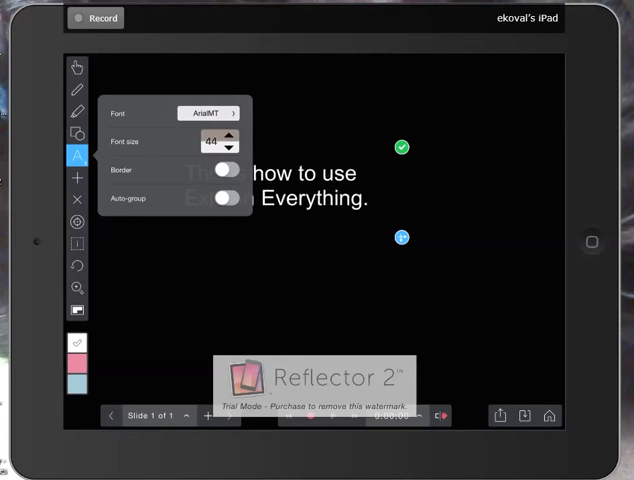
left_click(230, 136)
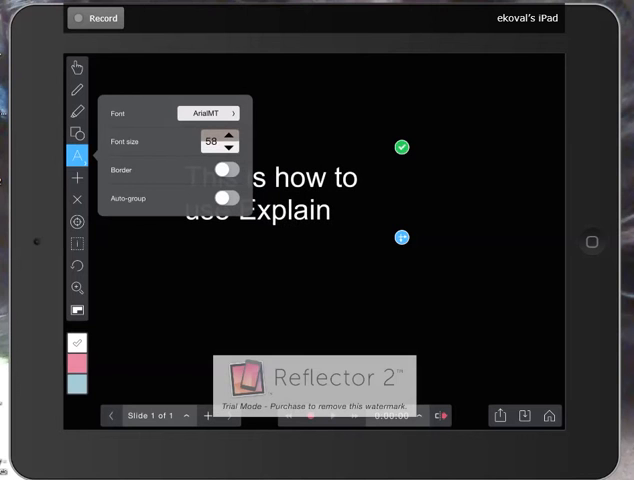
left_click(227, 135)
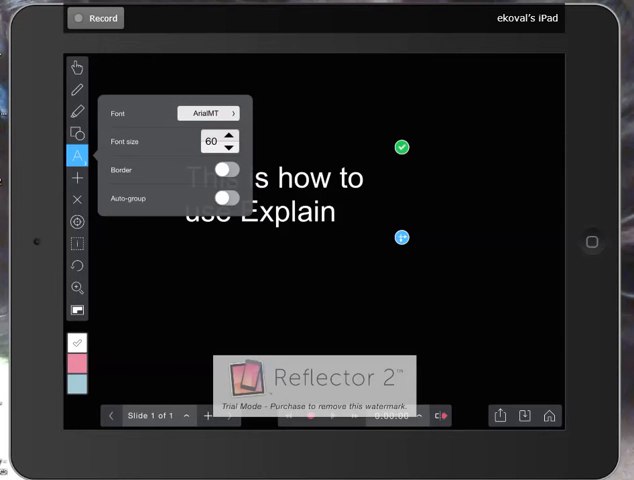
left_click(76, 155)
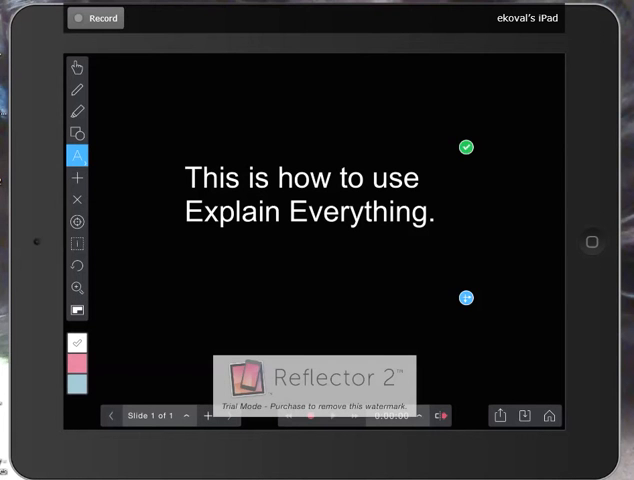
left_click(77, 66)
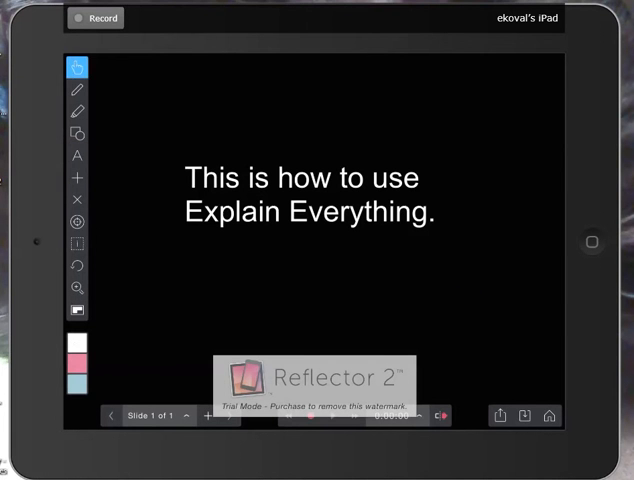
Step: Clear and retype the sentence as bold, centred text at size 55
left_click(77, 155)
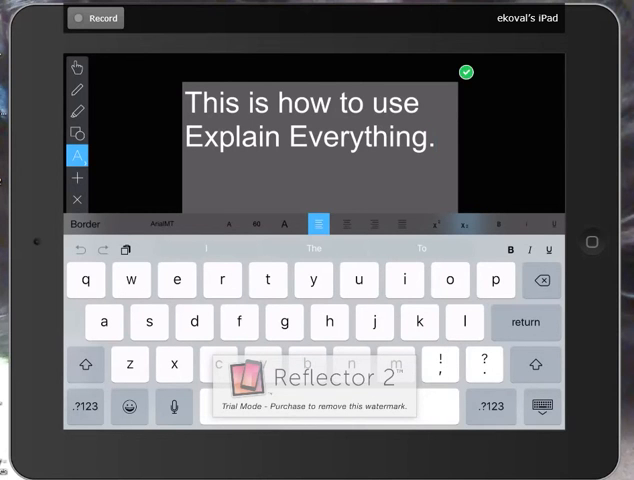
left_click(318, 223)
type("I")
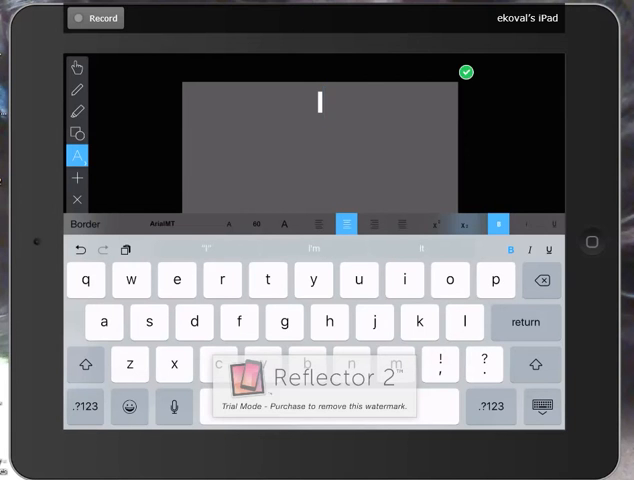
type("This is how to use Explain Everything.")
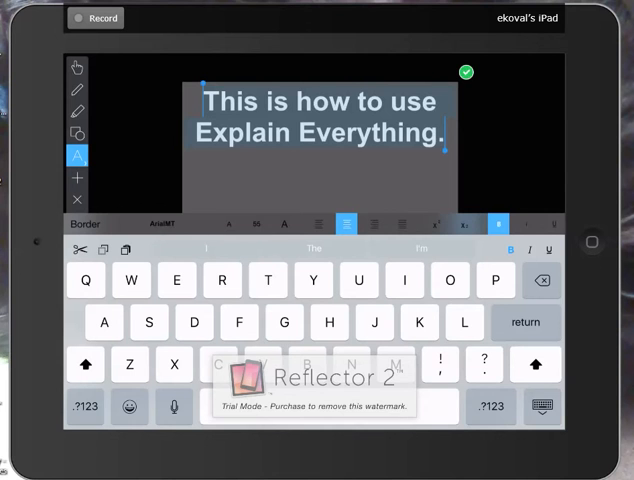
Step: Set the text font to ArialHebrew and commit the edit
left_click(162, 223)
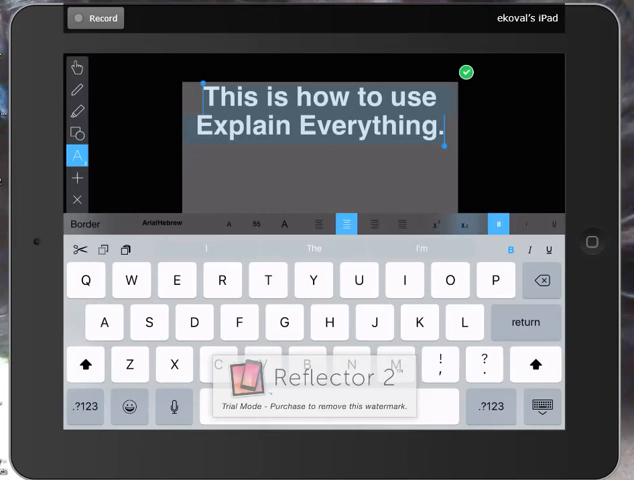
left_click(85, 223)
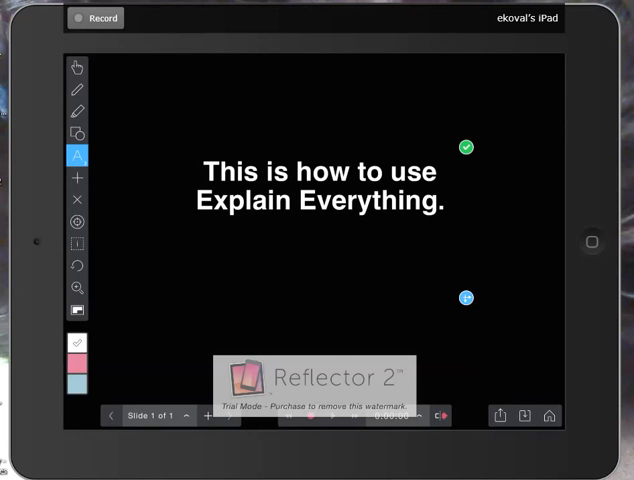
Step: Colour the slide text light blue and deselect it
left_click(76, 344)
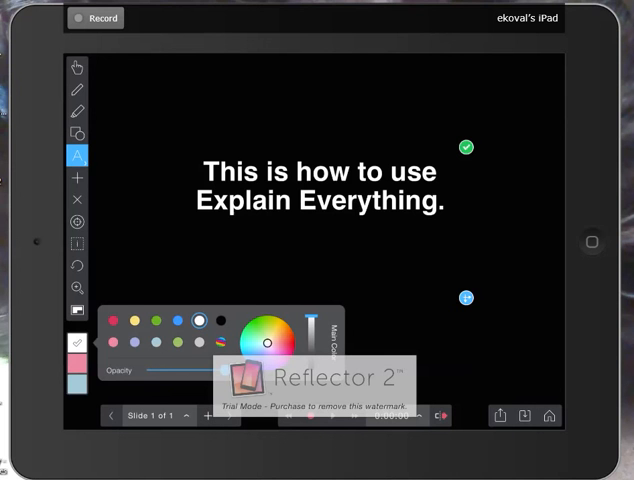
left_click(271, 338)
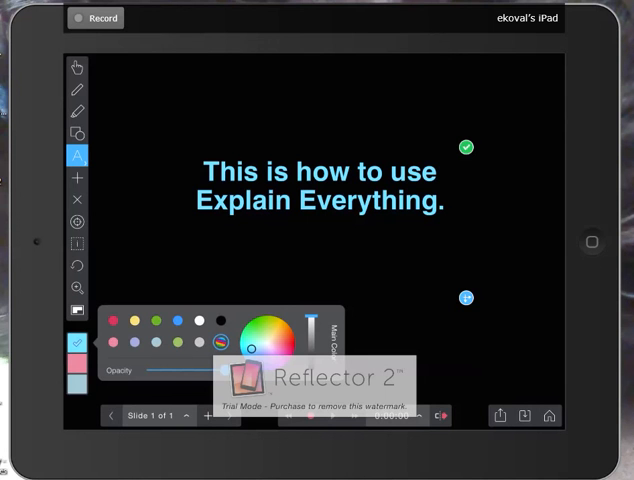
left_click(77, 345)
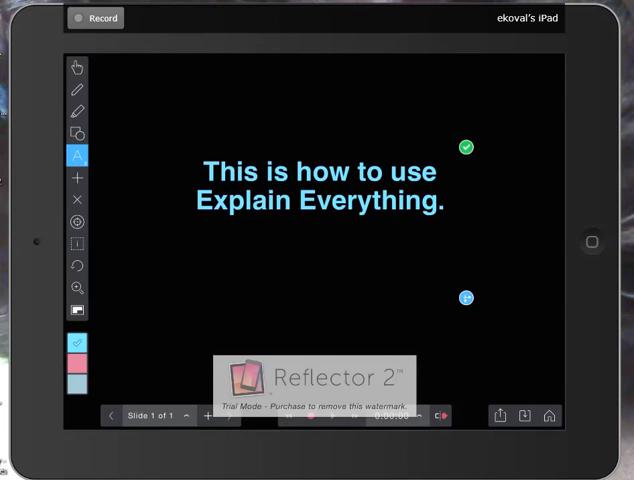
left_click(76, 66)
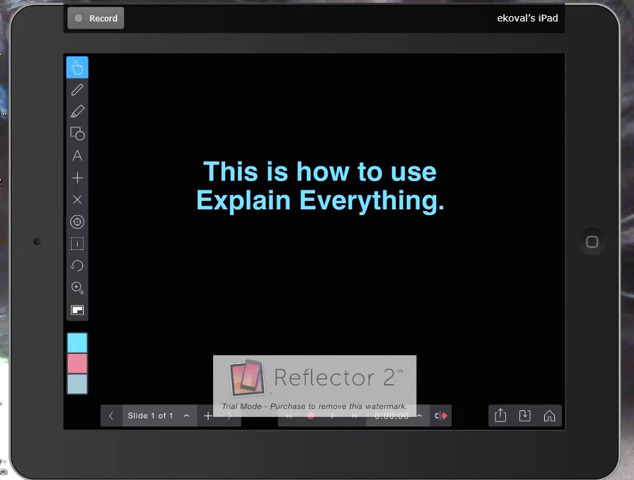